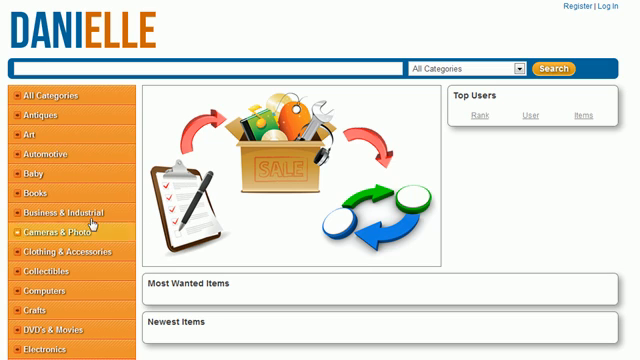
pyautogui.moveTo(388, 120)
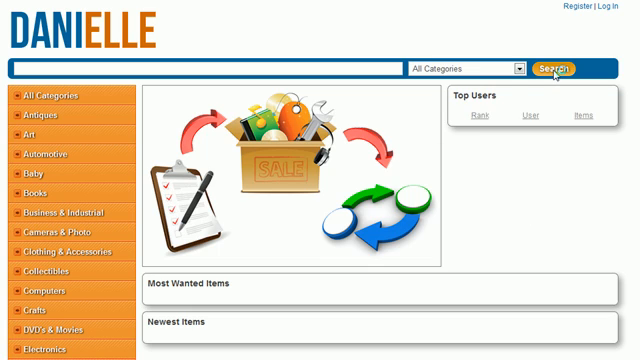
# Go from the home page to the full item listing, then to the registration page.
pyautogui.click(564, 68)
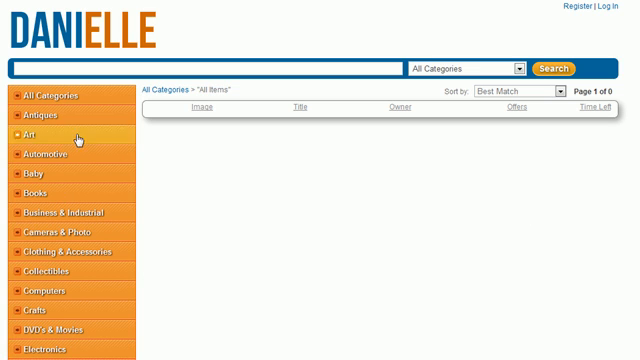
pyautogui.moveTo(384, 216)
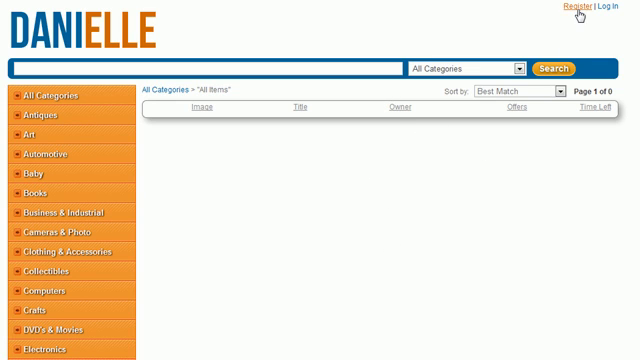
pyautogui.click(608, 12)
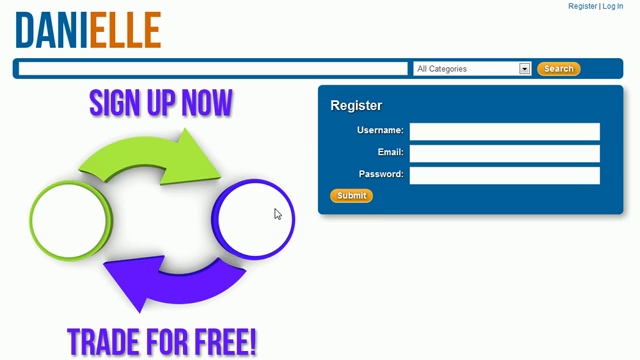
pyautogui.moveTo(168, 160)
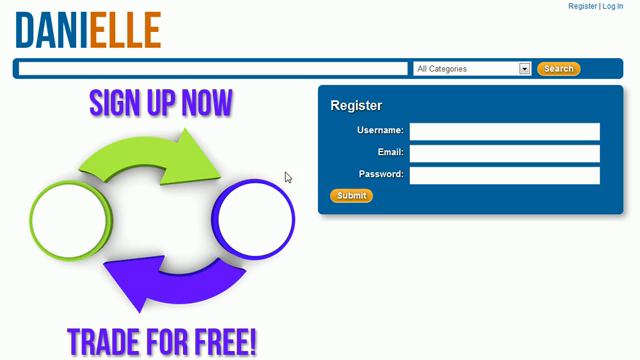
pyautogui.moveTo(84, 224)
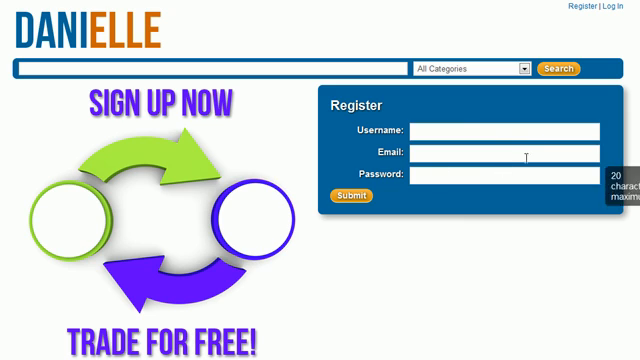
pyautogui.moveTo(476, 176)
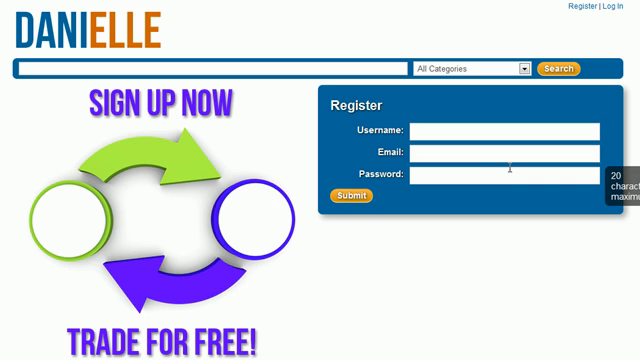
pyautogui.moveTo(510, 210)
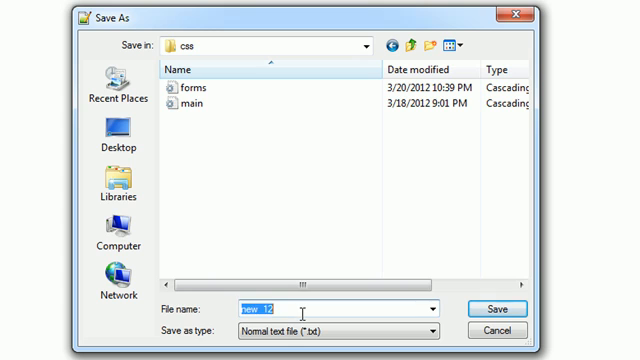
# Save the empty file as register.css in the site's css folder.
pyautogui.write('register.')
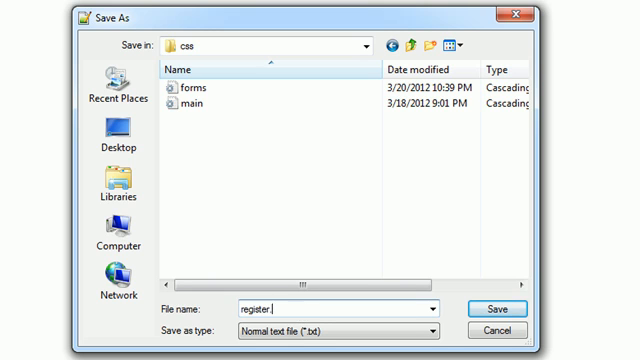
pyautogui.write('css')
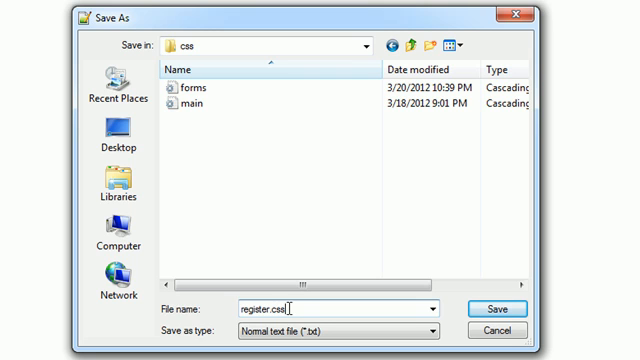
pyautogui.moveTo(220, 178)
pyautogui.write('r')
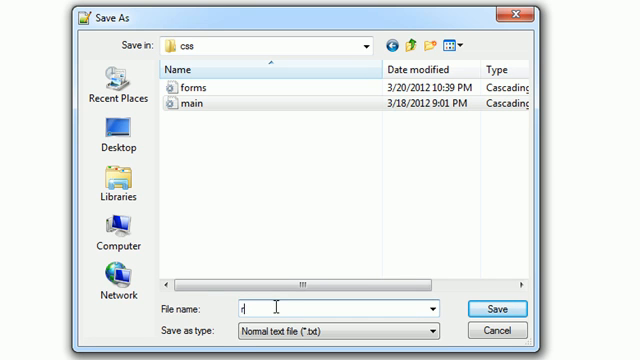
pyautogui.write('egister.c')
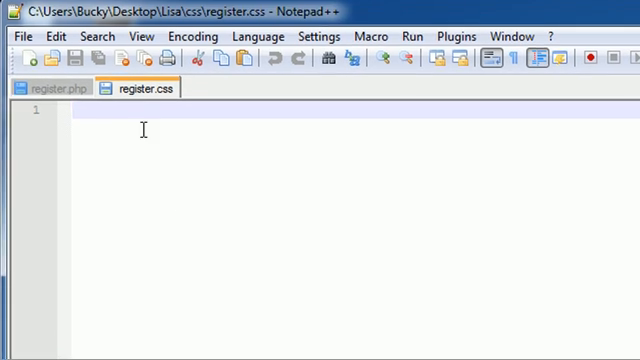
# Start a #left_side rule with width:490px.
pyautogui.write('#')
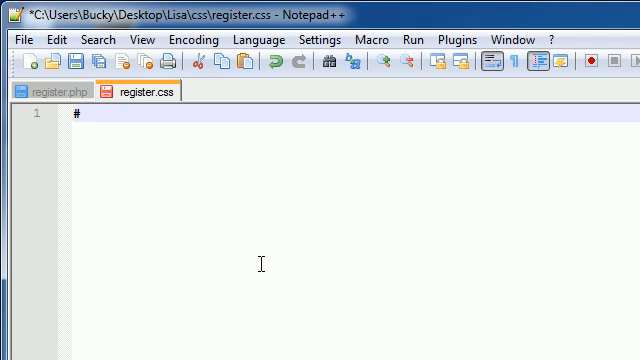
pyautogui.write('left')
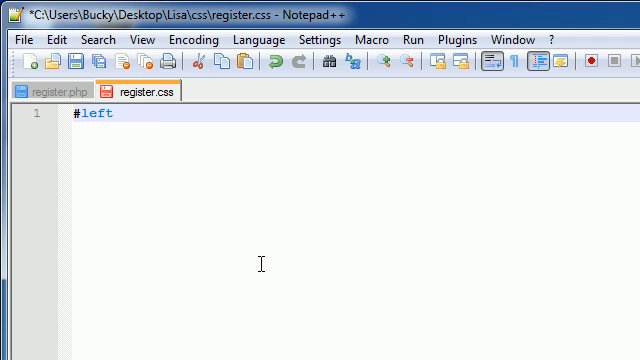
pyautogui.write('_side{')
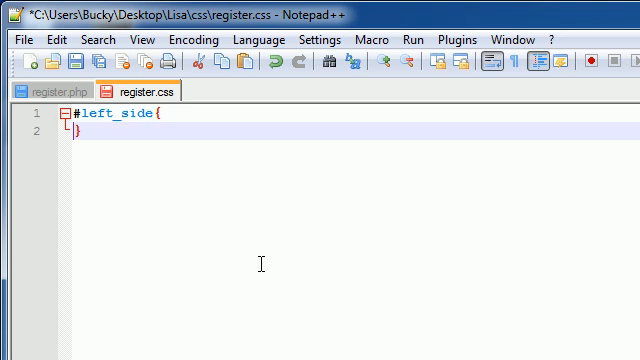
pyautogui.press('Enter')
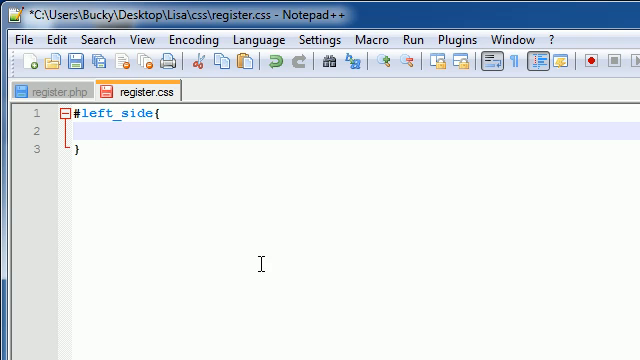
pyautogui.write('width:')
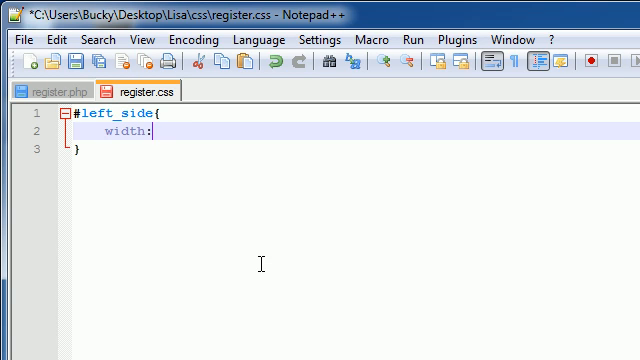
pyautogui.write('490')
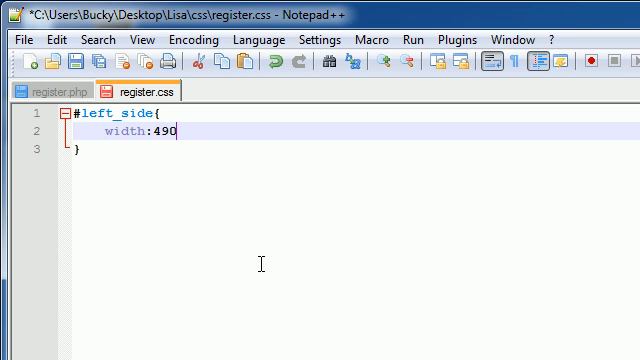
pyautogui.write('px;')
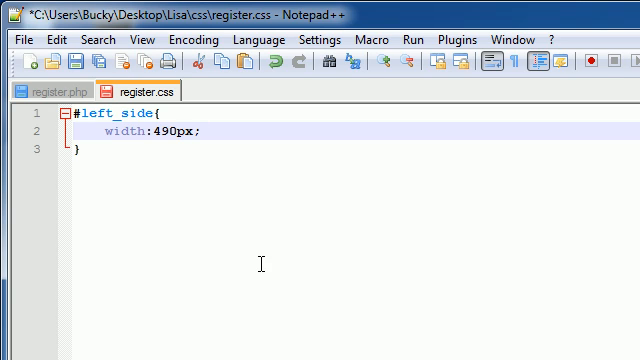
# Add margin-top:10px and a margin:right:10px line to #left_side.
pyautogui.write('nma')
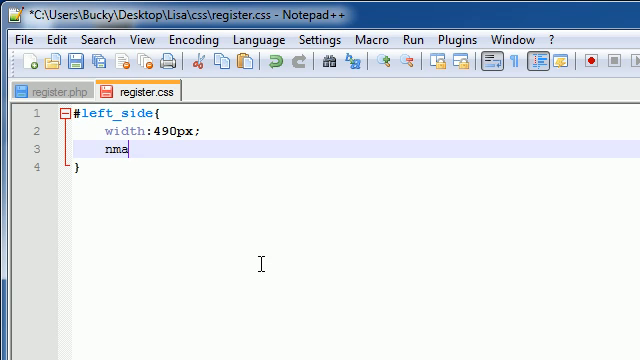
pyautogui.write('margin')
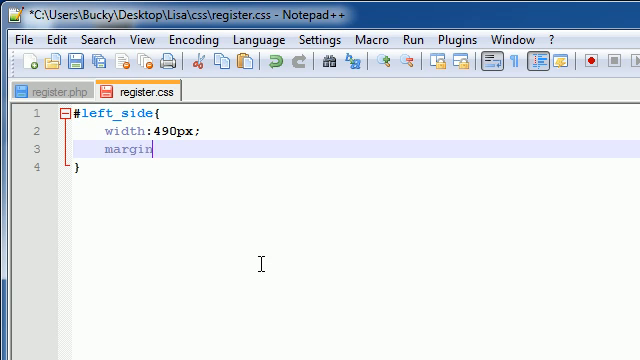
pyautogui.write('-top:')
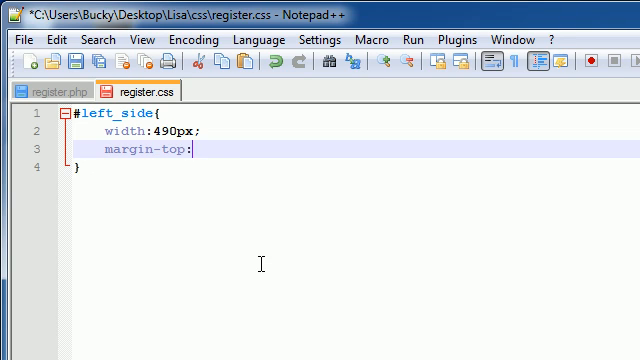
pyautogui.write('10px;\\')
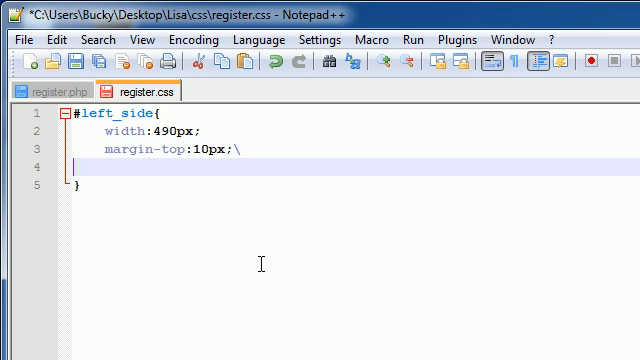
pyautogui.press('BackSpace')
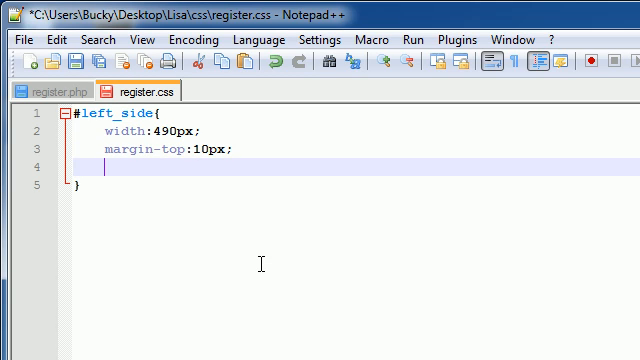
pyautogui.write('margin:')
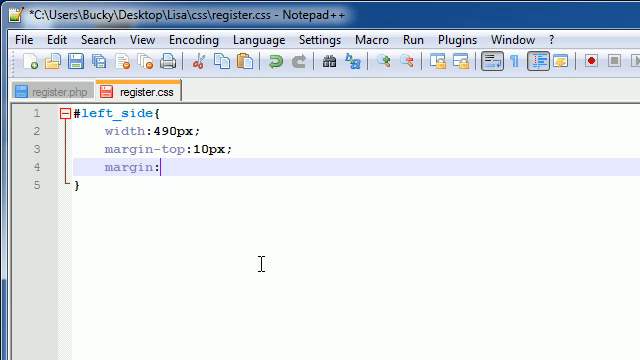
pyautogui.write('right:')
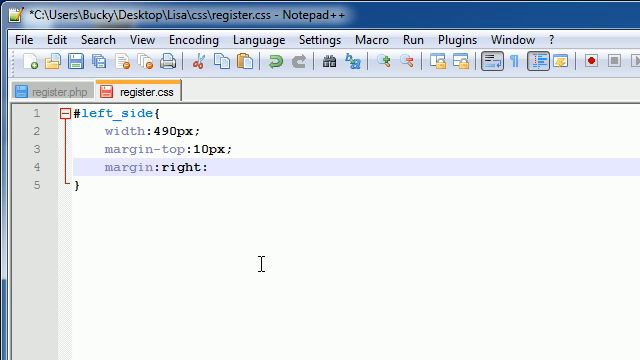
pyautogui.write('10px;')
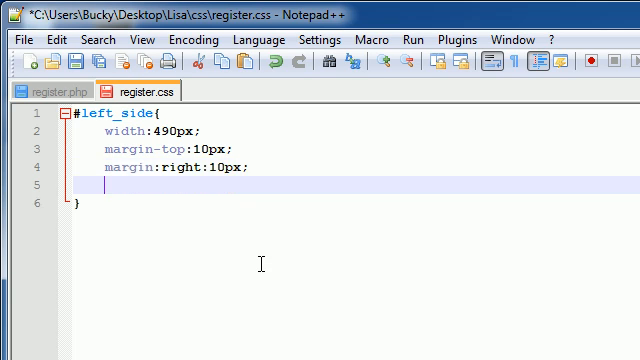
pyautogui.moveTo(168, 168)
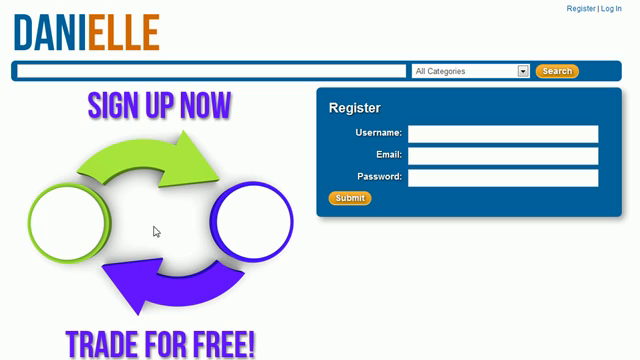
pyautogui.moveTo(264, 200)
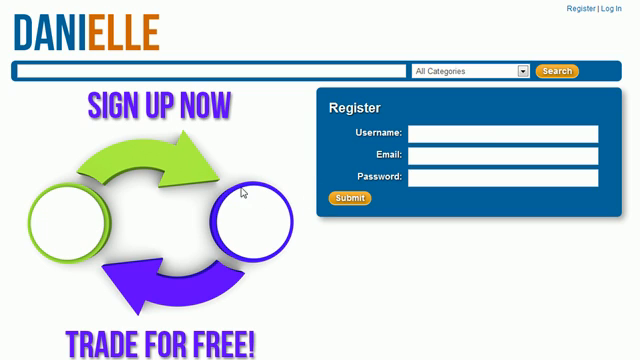
pyautogui.moveTo(148, 180)
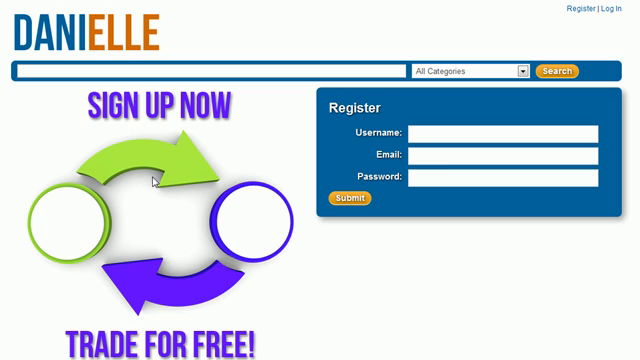
pyautogui.moveTo(232, 200)
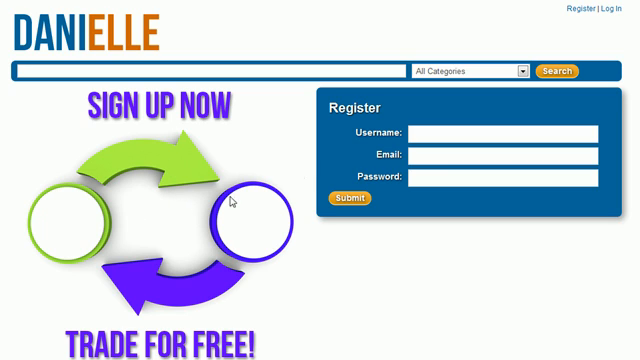
pyautogui.moveTo(316, 128)
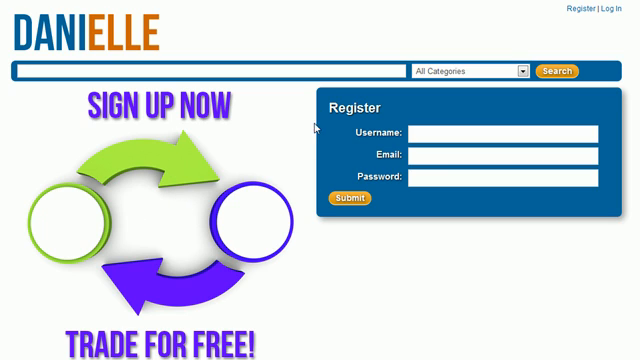
pyautogui.moveTo(242, 132)
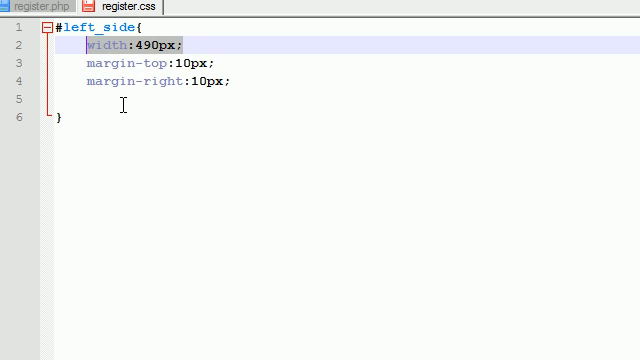
# Add float:left as the last declaration of #left_side.
pyautogui.write('float')
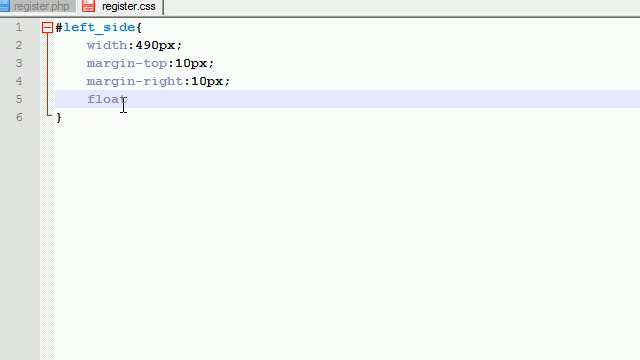
pyautogui.write(':left;')
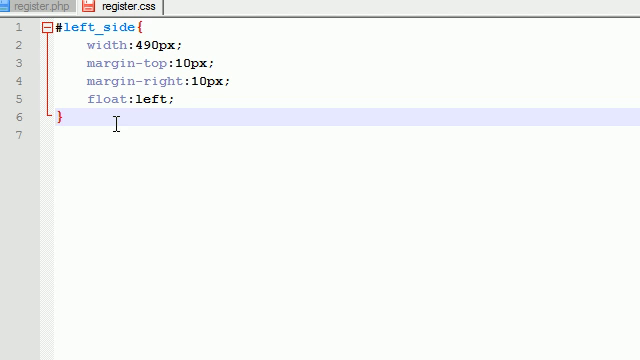
# Start a #right_side rule with margin-top:10px.
pyautogui.write('#rig')
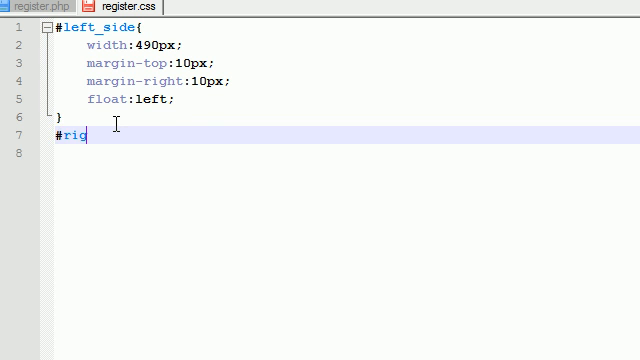
pyautogui.write('ht_side{')
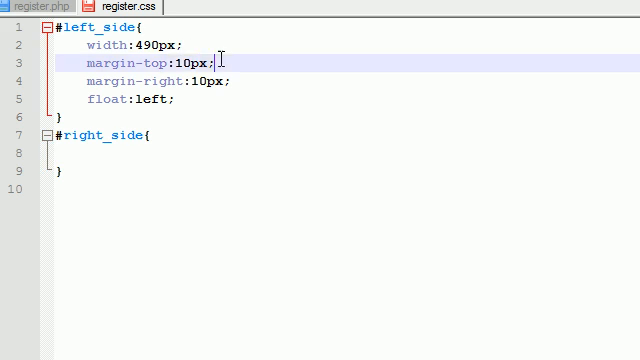
pyautogui.click(104, 152)
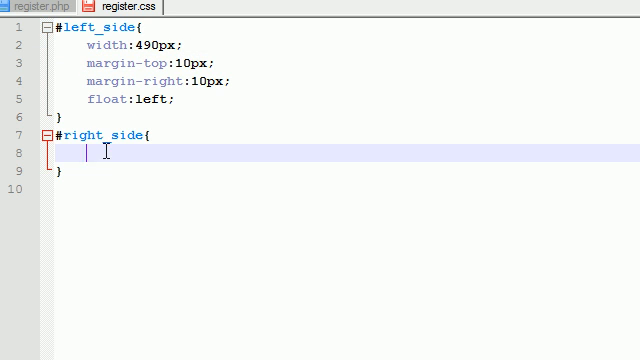
pyautogui.write('margin-top:10px;')
pyautogui.write('float:left;')
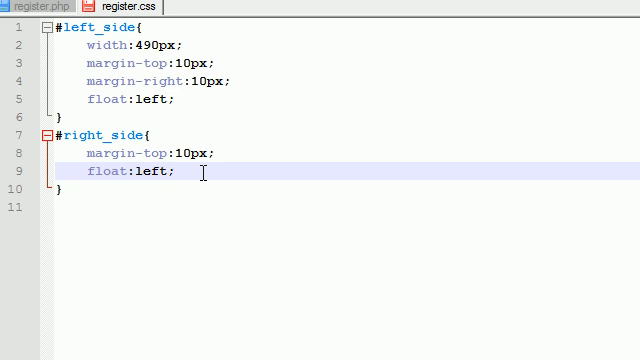
# Give #right_side width:500px to complete the rule.
pyautogui.write('wi')
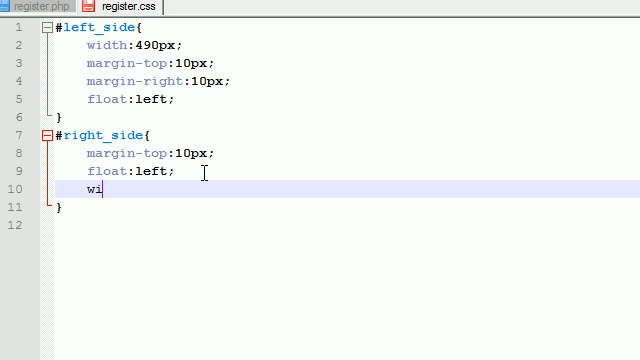
pyautogui.write('dth:50')
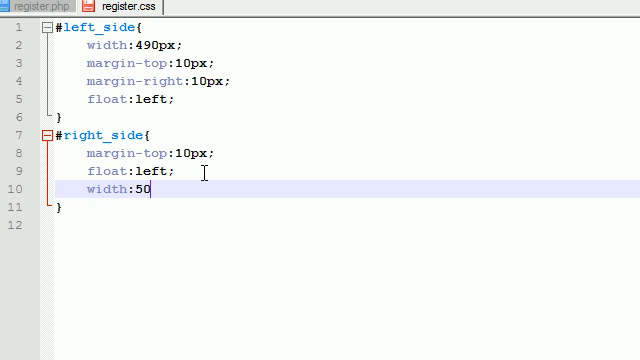
pyautogui.write('0px;')
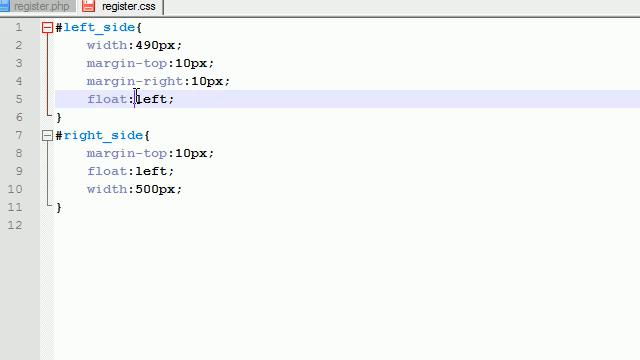
pyautogui.click(228, 84)
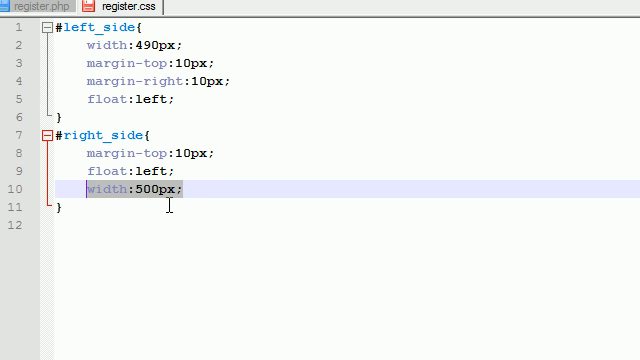
pyautogui.moveTo(424, 328)
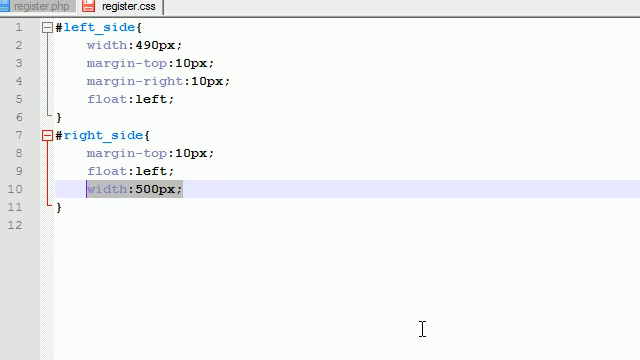
pyautogui.moveTo(136, 212)
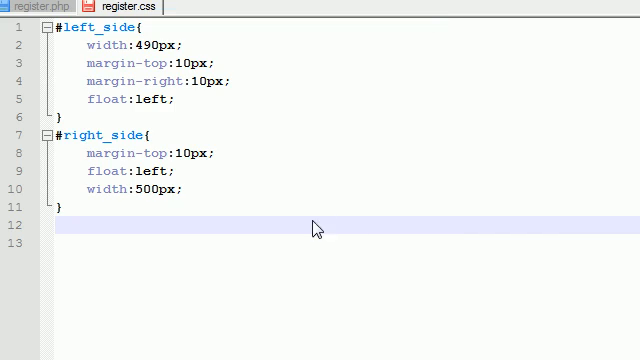
# Check the 740px .container width in forms.css before returning to register.css.
pyautogui.click(198, 8)
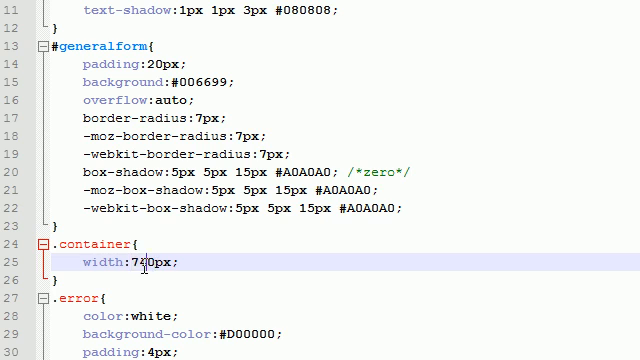
pyautogui.doubleClick(144, 262)
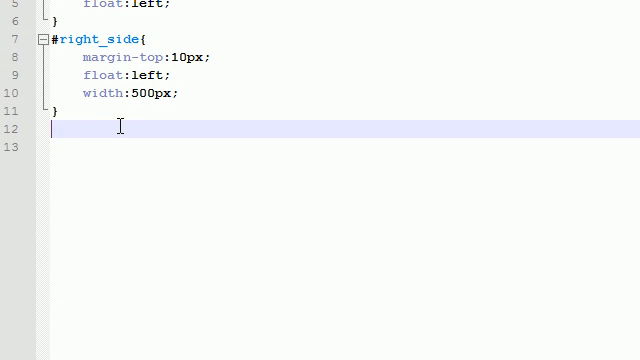
# Write a .container rule setting width:460px.
pyautogui.write('.')
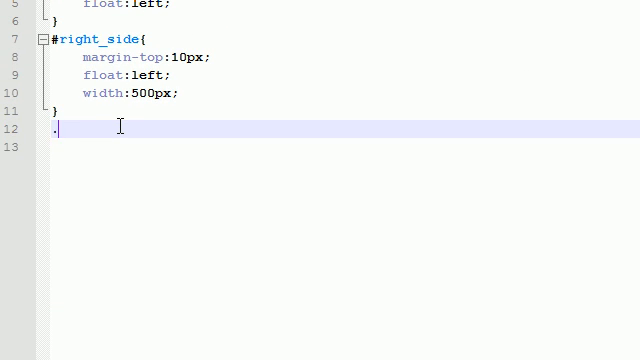
pyautogui.write('container')
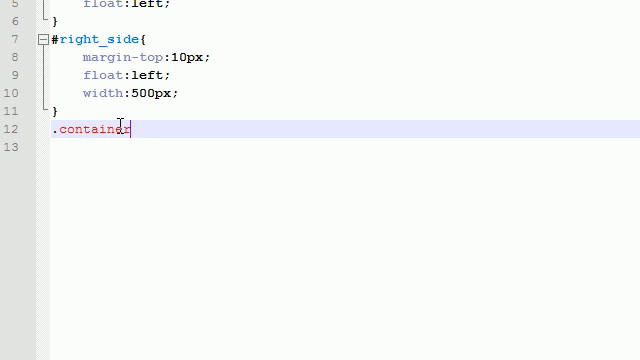
pyautogui.write('{')
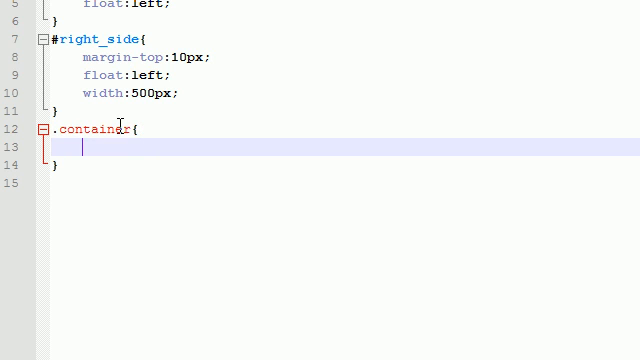
pyautogui.write('wiud')
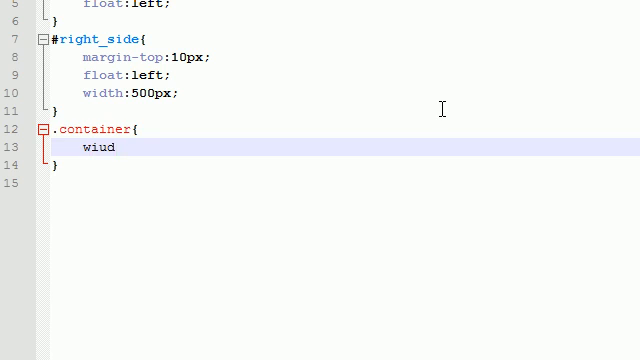
pyautogui.write('width')
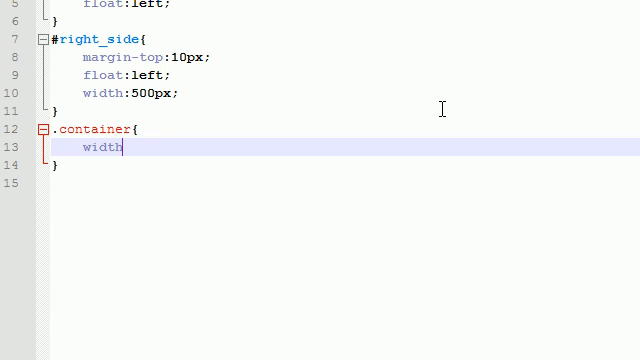
pyautogui.write(':460')
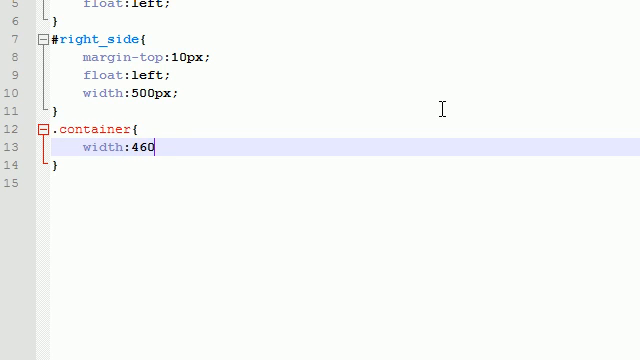
pyautogui.write('px;')
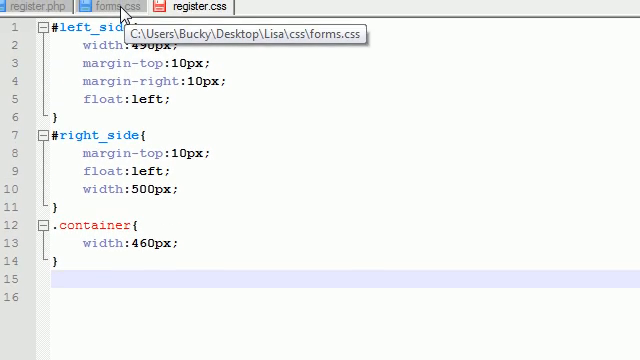
# Switch between forms.css and register.css to compare their .container rules.
pyautogui.click(112, 6)
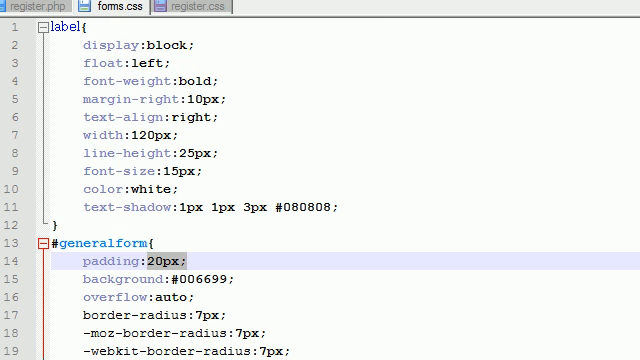
pyautogui.click(36, 6)
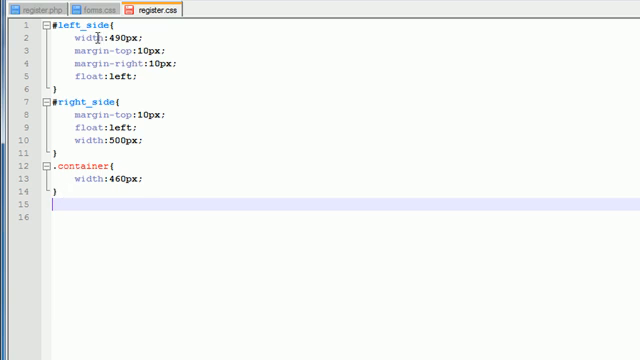
pyautogui.click(96, 4)
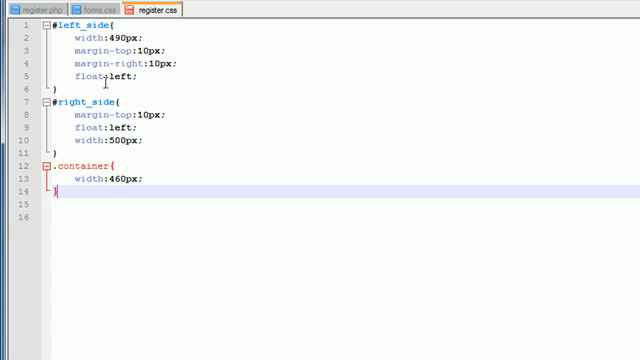
pyautogui.click(100, 8)
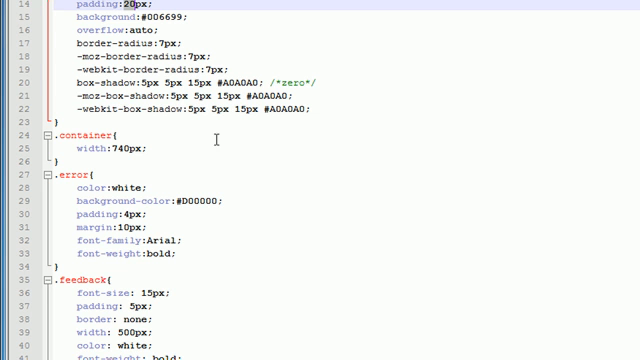
# Write an .input rule in register.css setting width:360px.
pyautogui.scroll(-3)
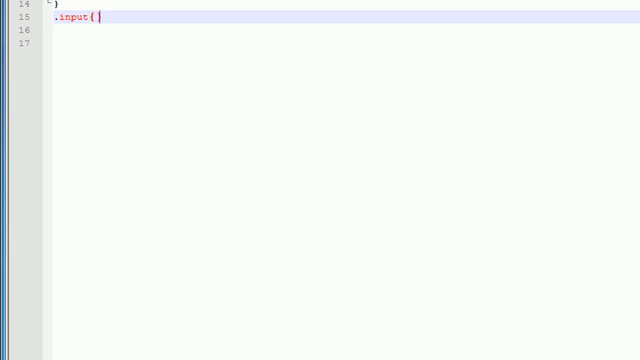
pyautogui.press('Enter')
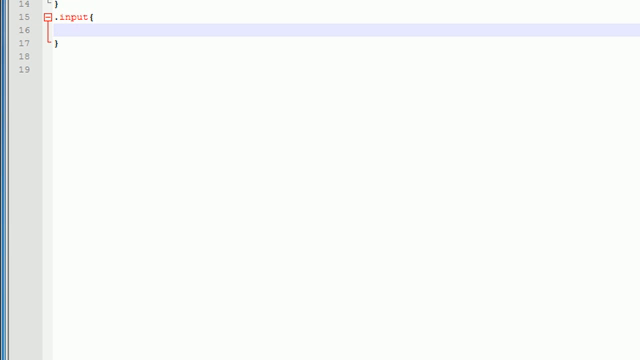
pyautogui.write('width:')
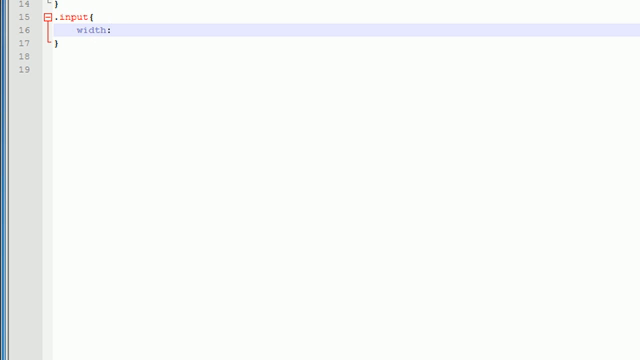
pyautogui.write('360px;')
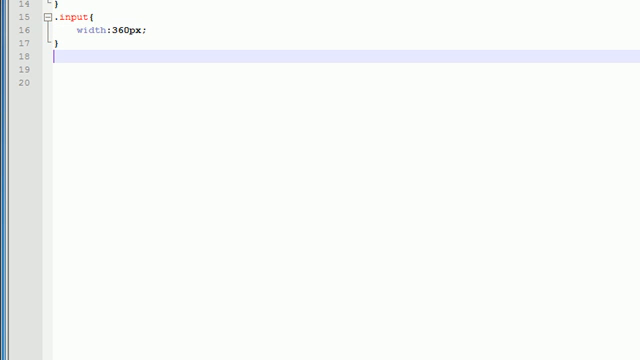
pyautogui.scroll(-3)
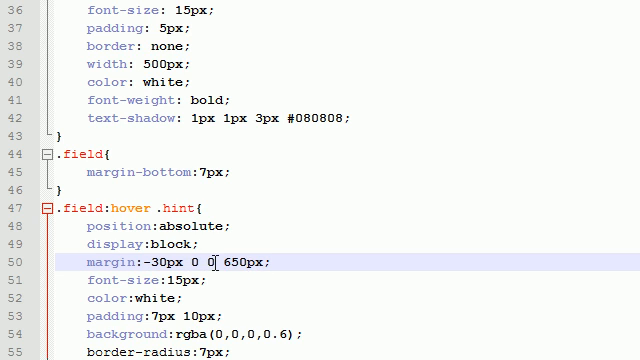
pyautogui.doubleClick(234, 262)
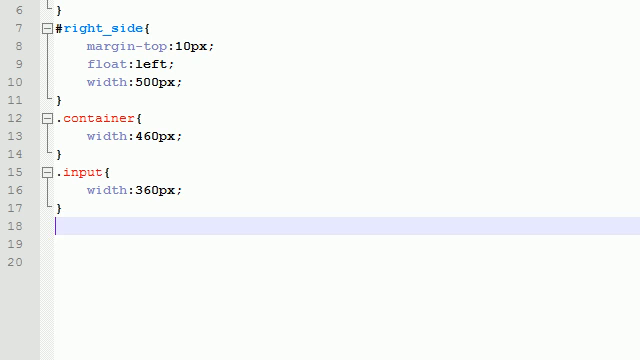
pyautogui.moveTo(184, 12)
pyautogui.write('.field:hover .hint{')
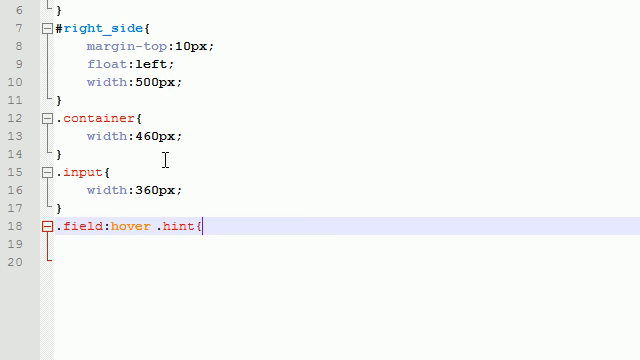
# Write a .field:hover .hint rule with margin:-30px 0 0 450px.
pyautogui.press('Enter')
pyautogui.write('margin:-30px 0 0 450px;')
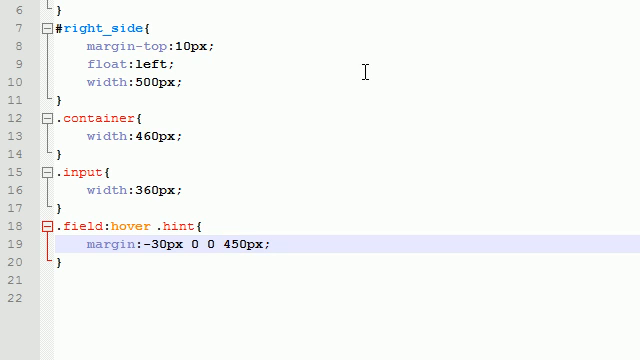
pyautogui.moveTo(296, 168)
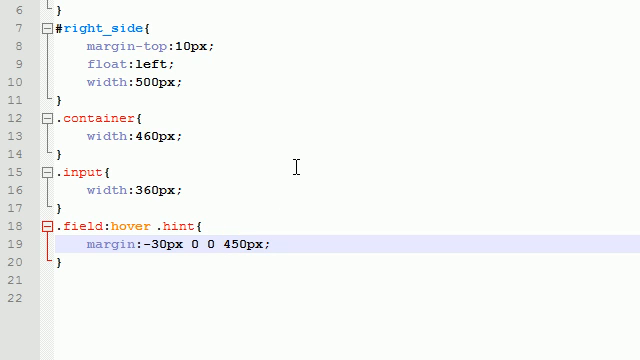